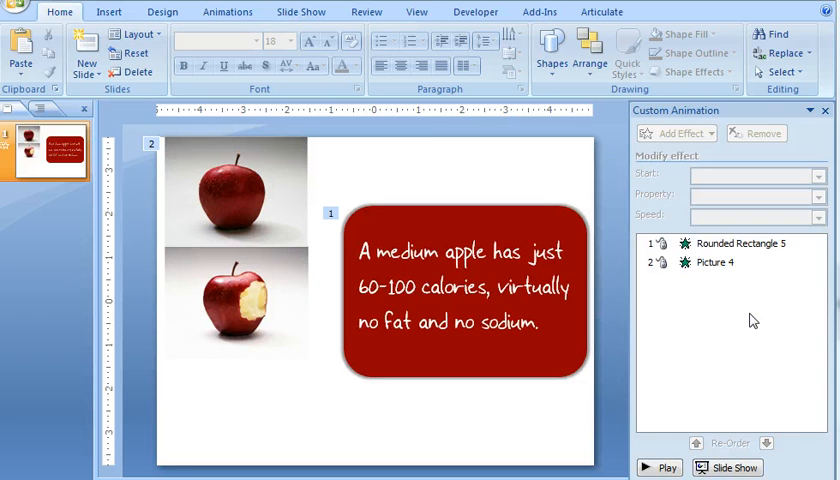
pyautogui.moveTo(714, 272)
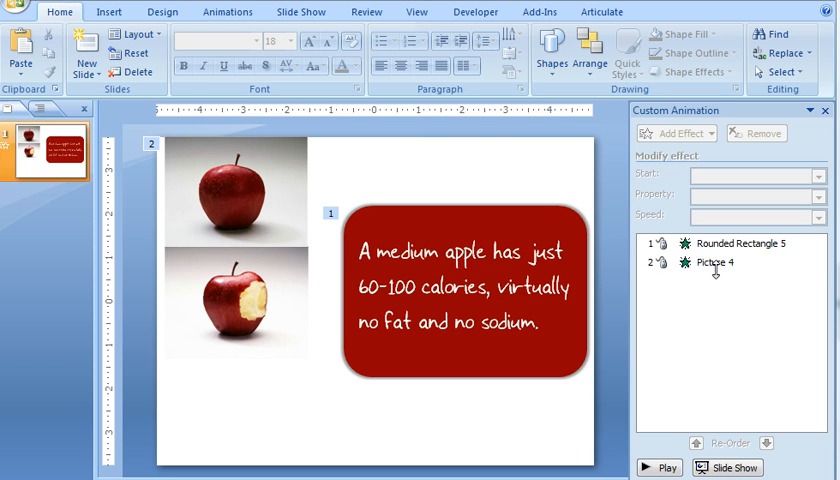
pyautogui.moveTo(276, 166)
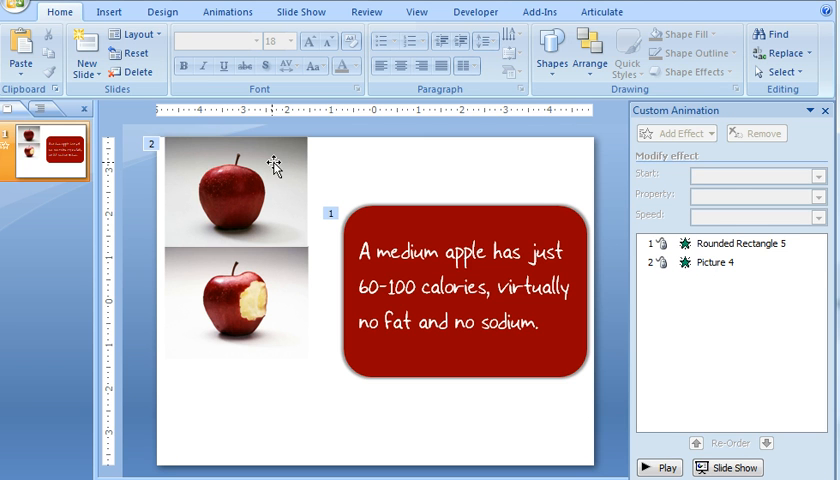
# Select the whole red apple picture so it can be copied
pyautogui.click(230, 180)
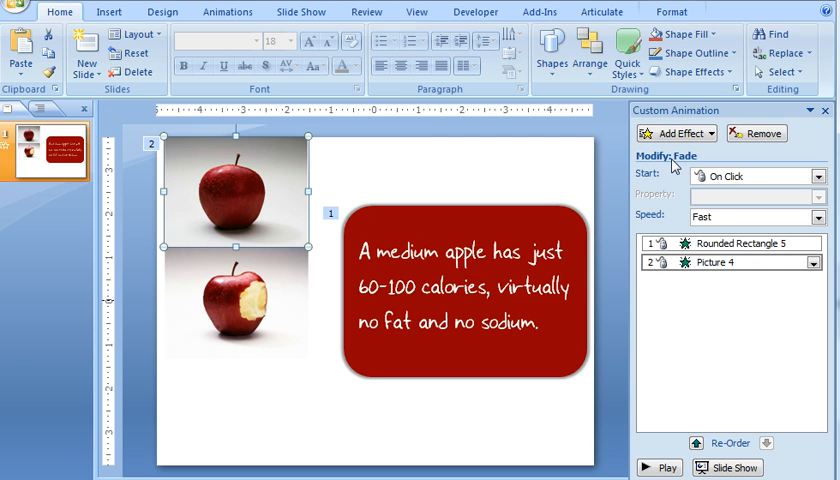
pyautogui.moveTo(770, 230)
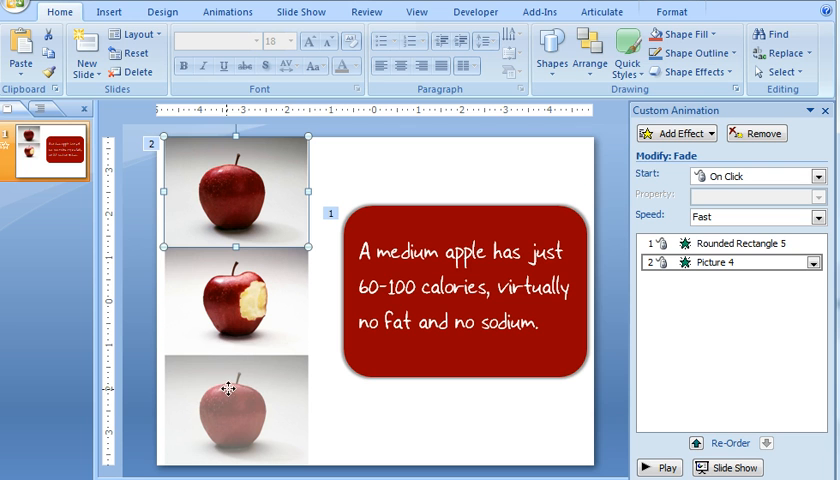
# Place the copied apple at the bottom left and select it, listed third with Fade
pyautogui.click(230, 404)
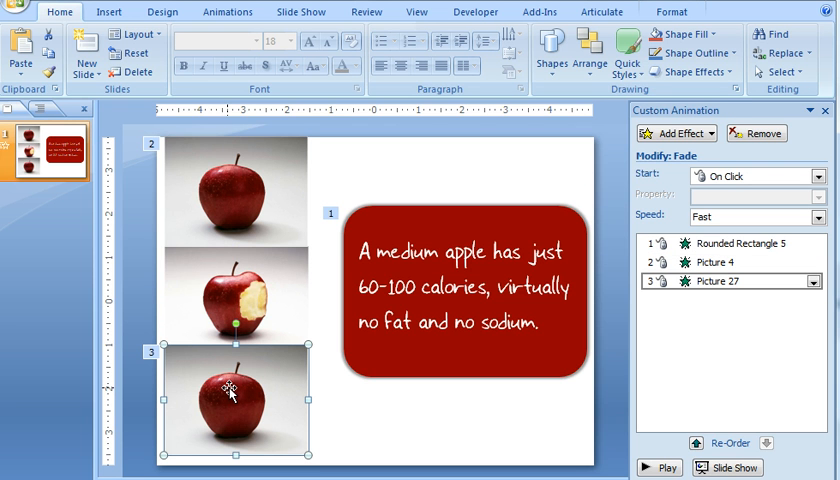
pyautogui.moveTo(730, 400)
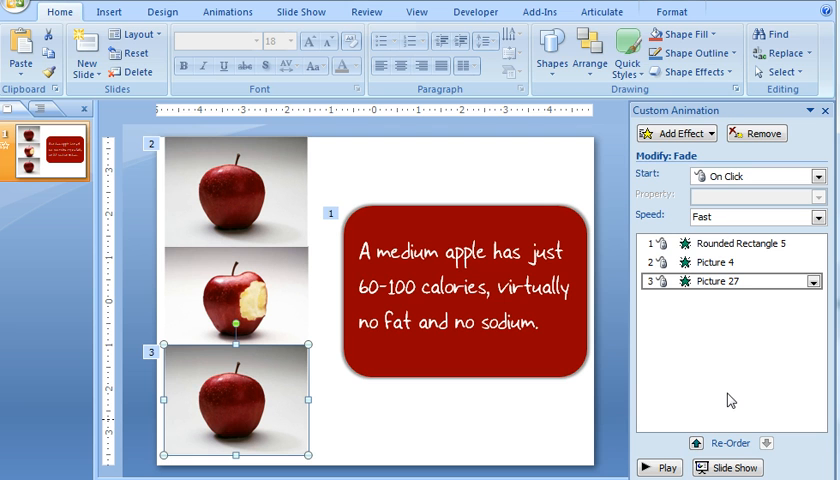
pyautogui.moveTo(736, 280)
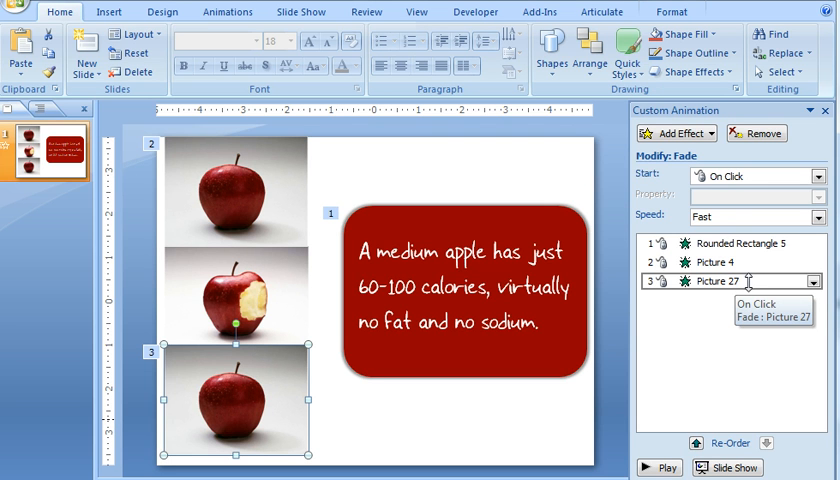
pyautogui.click(344, 408)
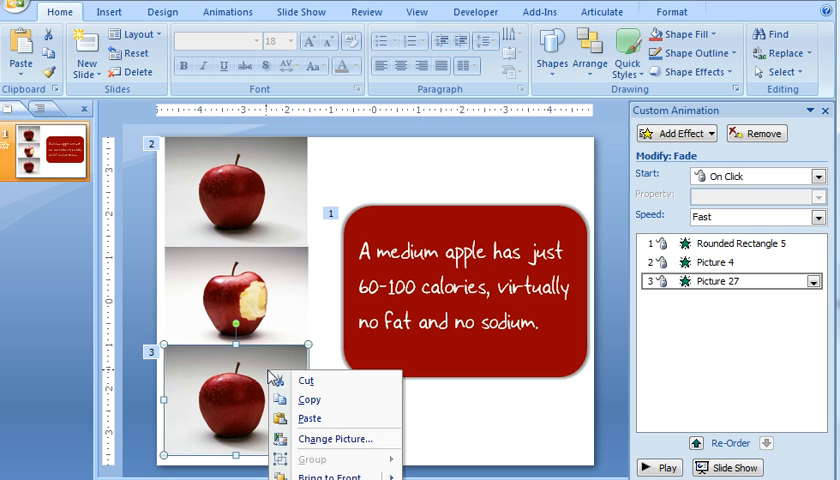
# Replace the copied picture with the apple core image, keeping its Fade
pyautogui.click(338, 438)
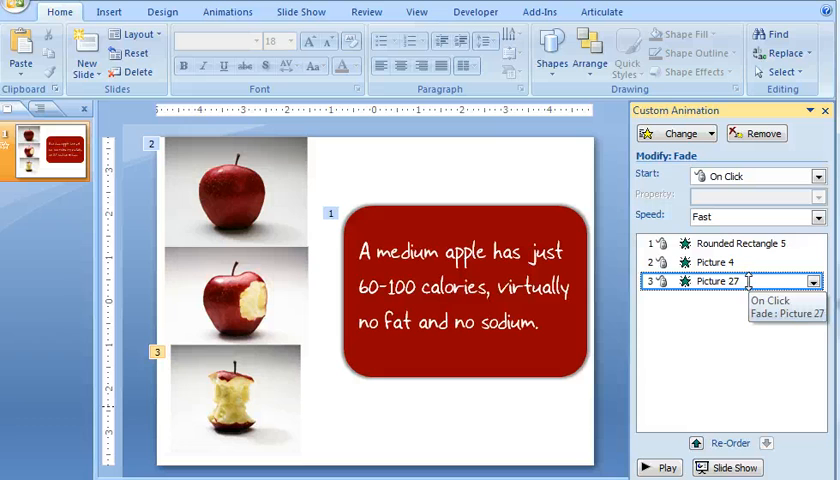
pyautogui.moveTo(512, 200)
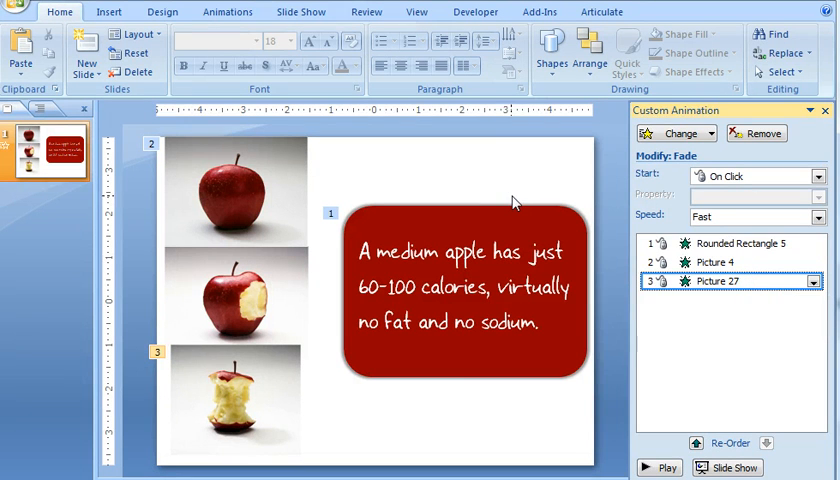
# Select the red calorie text box, showing its on-click Fade animation
pyautogui.click(460, 290)
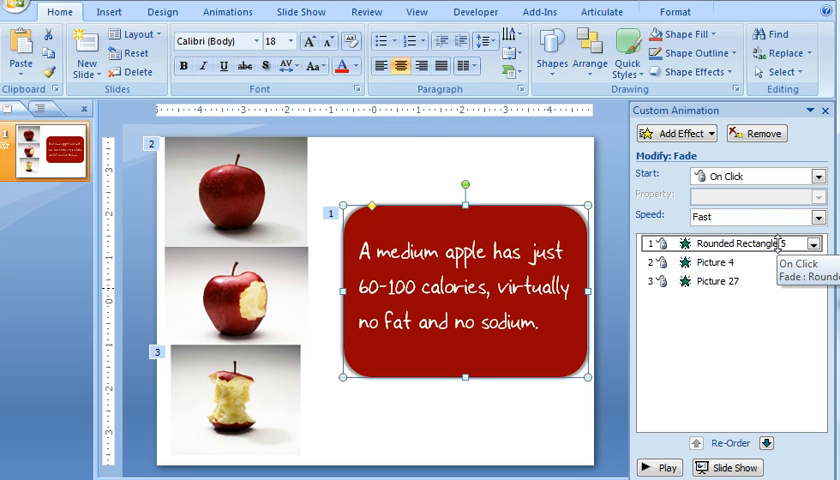
pyautogui.moveTo(518, 160)
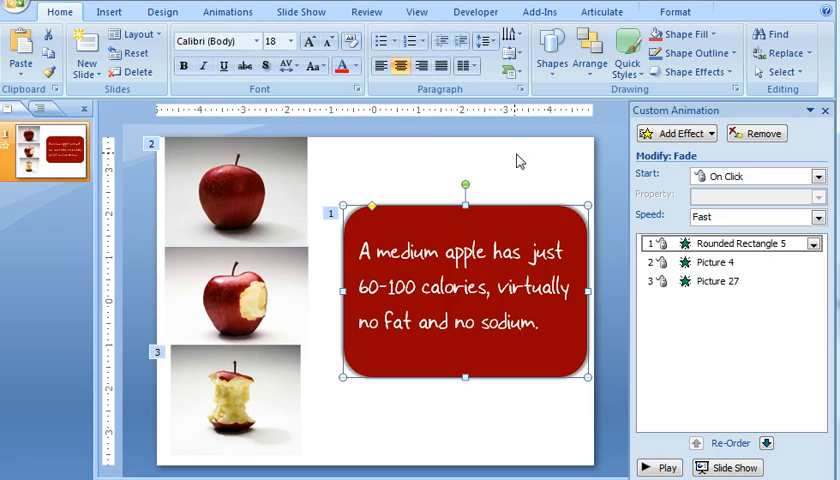
pyautogui.moveTo(536, 232)
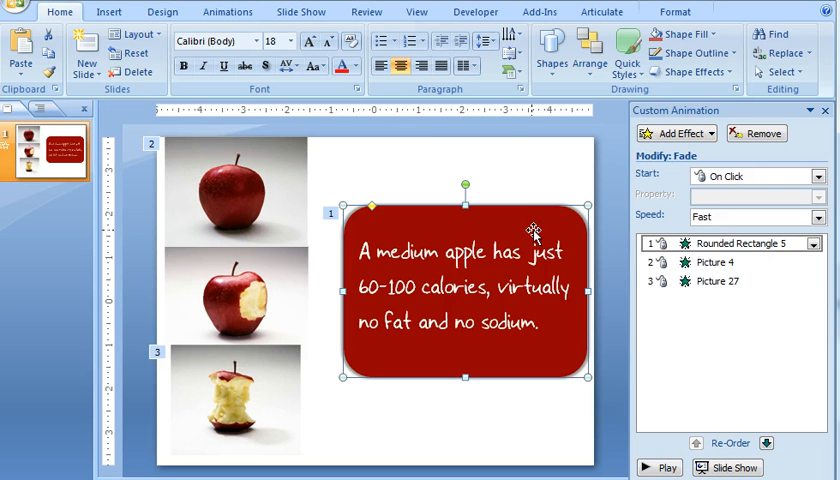
pyautogui.moveTo(532, 220)
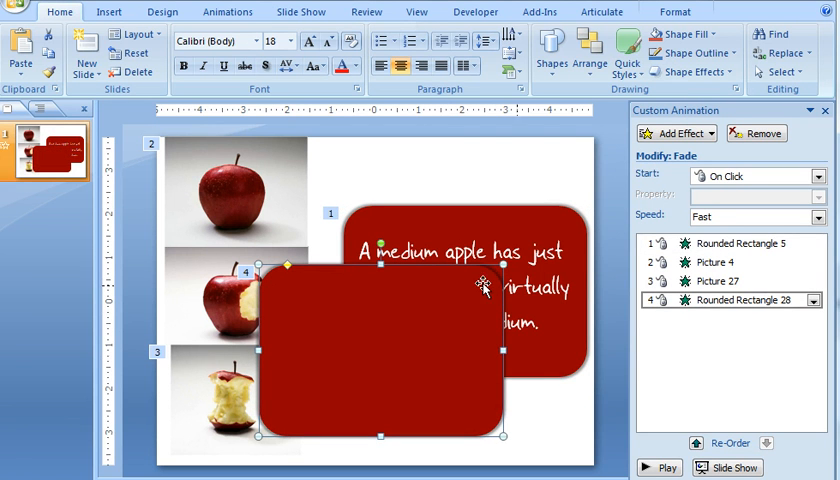
pyautogui.moveTo(732, 300)
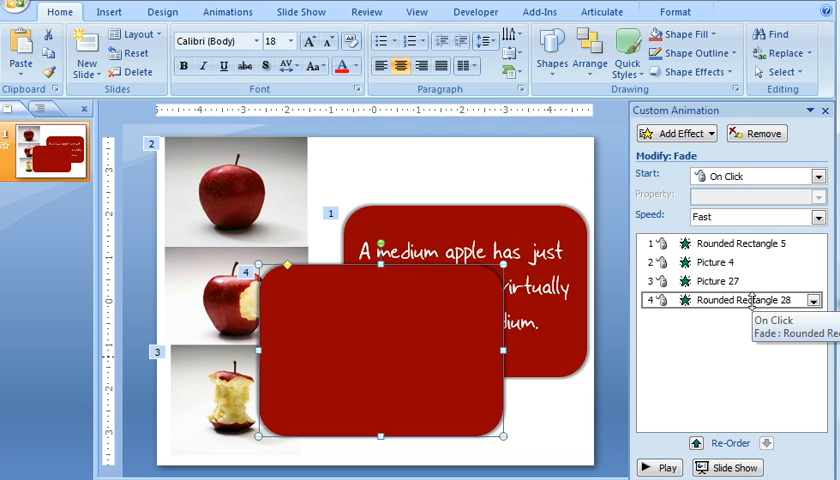
pyautogui.moveTo(436, 280)
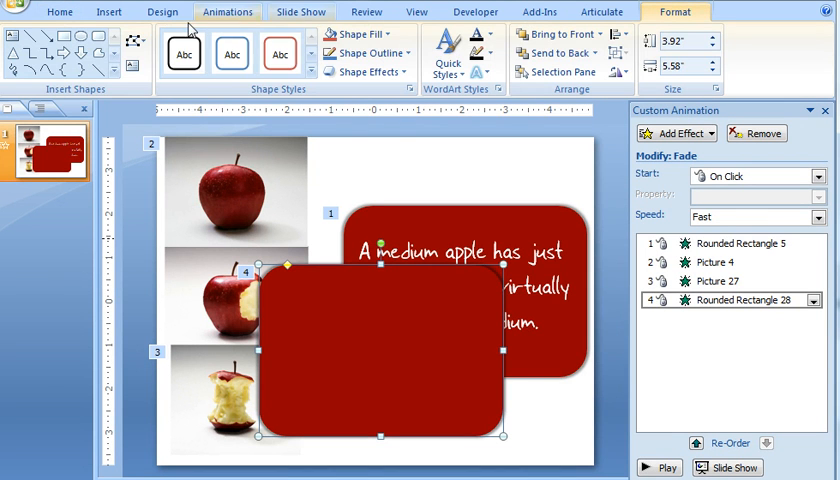
# Switch to the animation painter slide with Picture 3's Fade set to After Previous
pyautogui.click(136, 40)
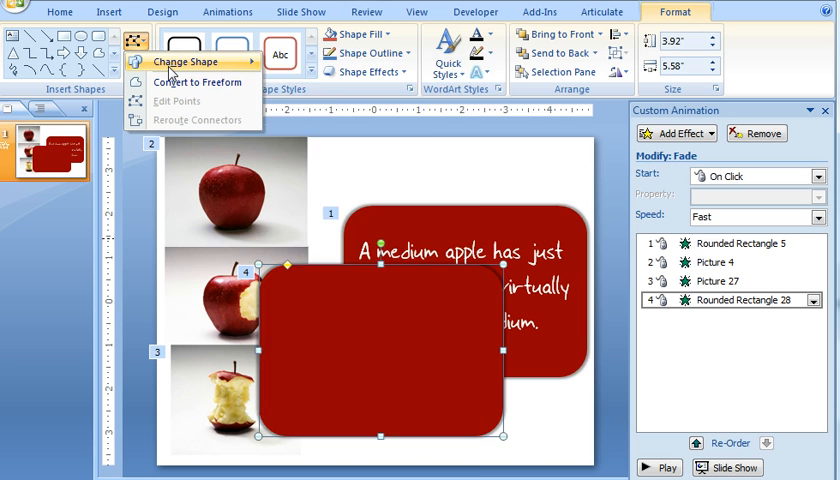
pyautogui.click(184, 60)
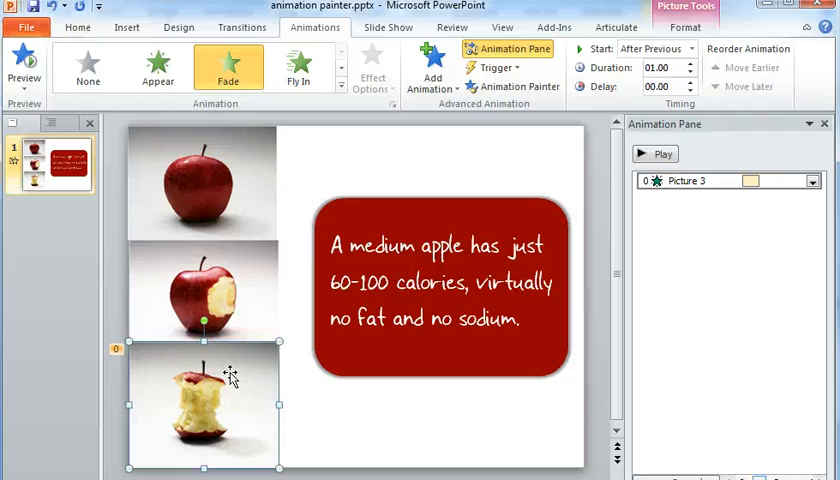
pyautogui.moveTo(292, 388)
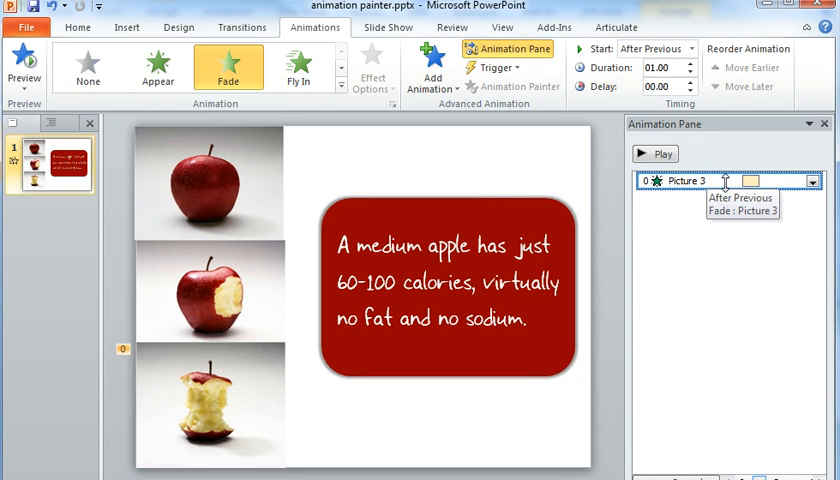
pyautogui.moveTo(260, 282)
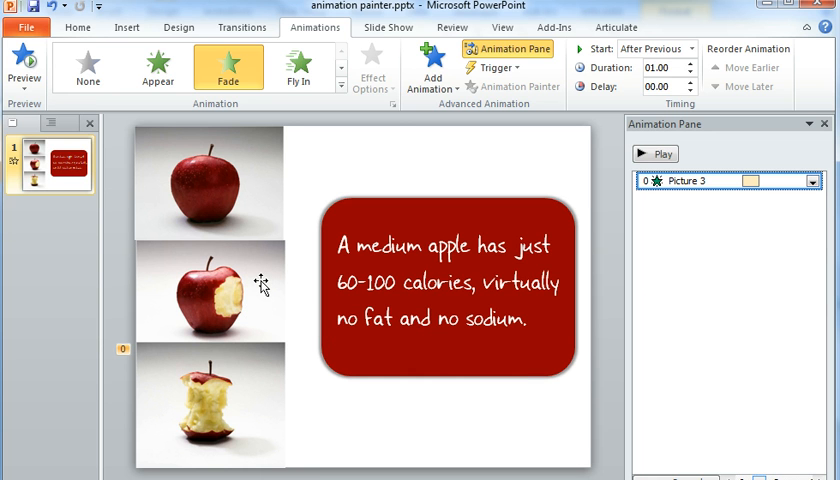
pyautogui.moveTo(264, 352)
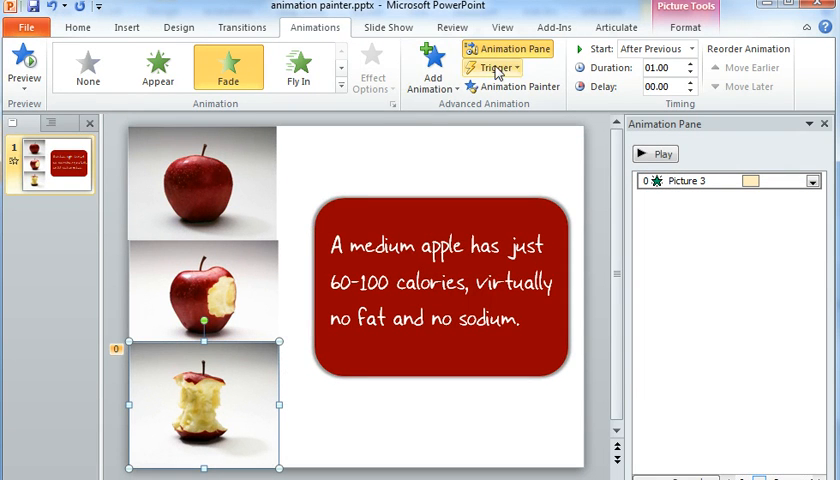
pyautogui.moveTo(516, 86)
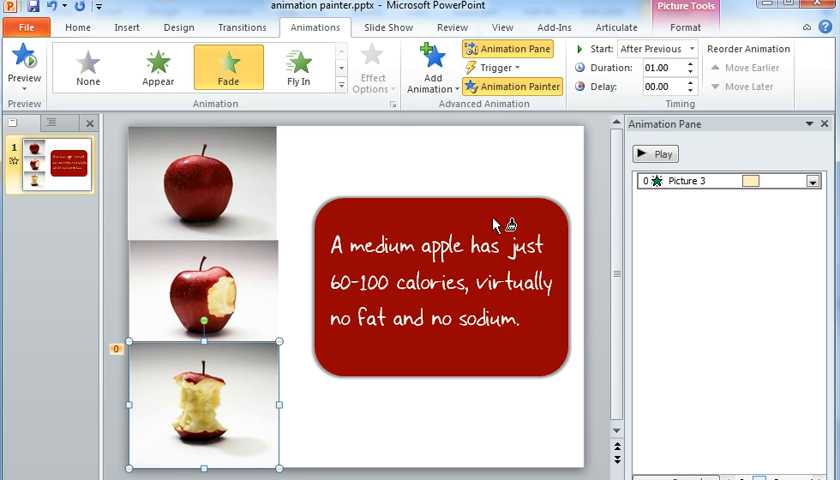
pyautogui.moveTo(504, 218)
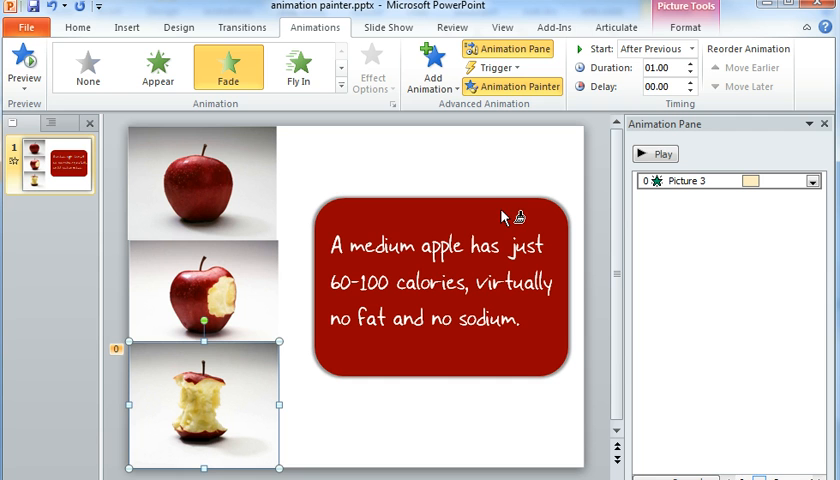
pyautogui.moveTo(232, 176)
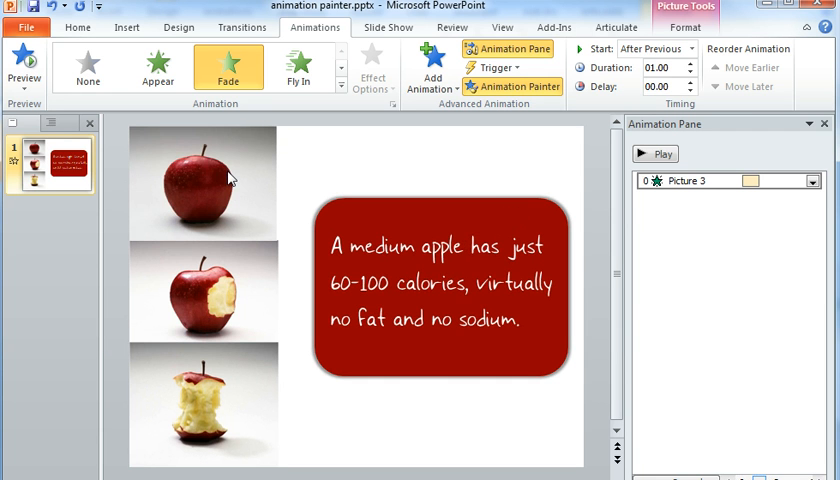
# Paint the after-previous Fade onto the top whole-apple picture
pyautogui.click(200, 180)
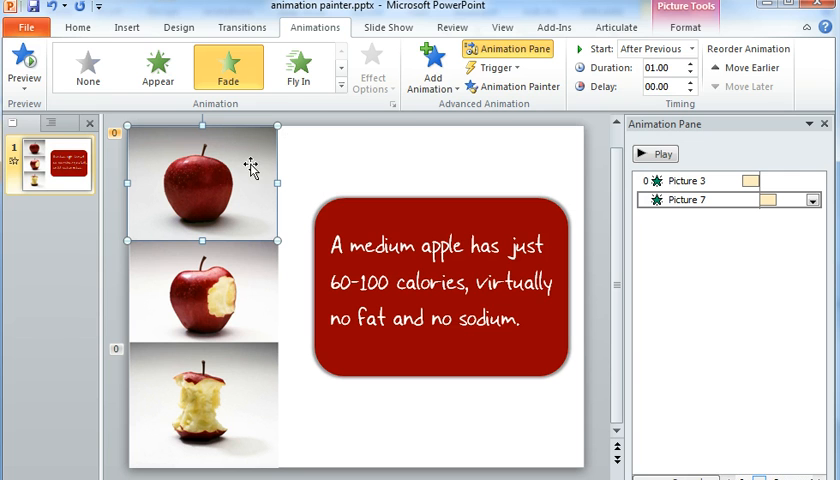
pyautogui.moveTo(240, 144)
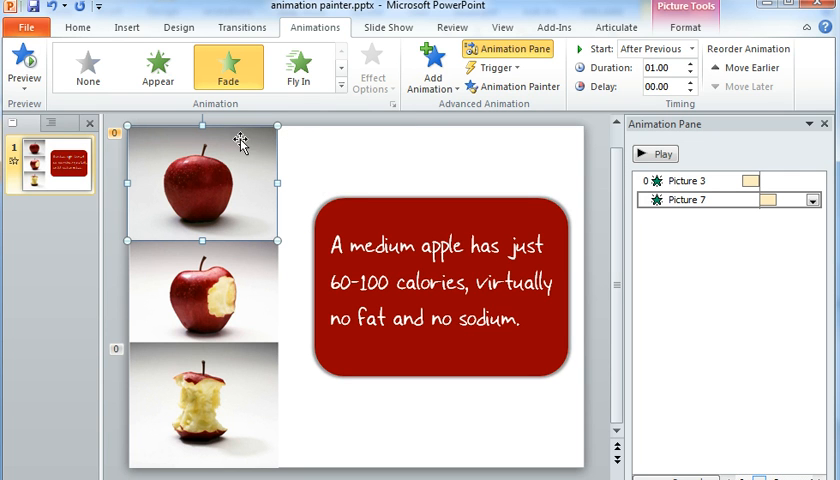
pyautogui.moveTo(712, 200)
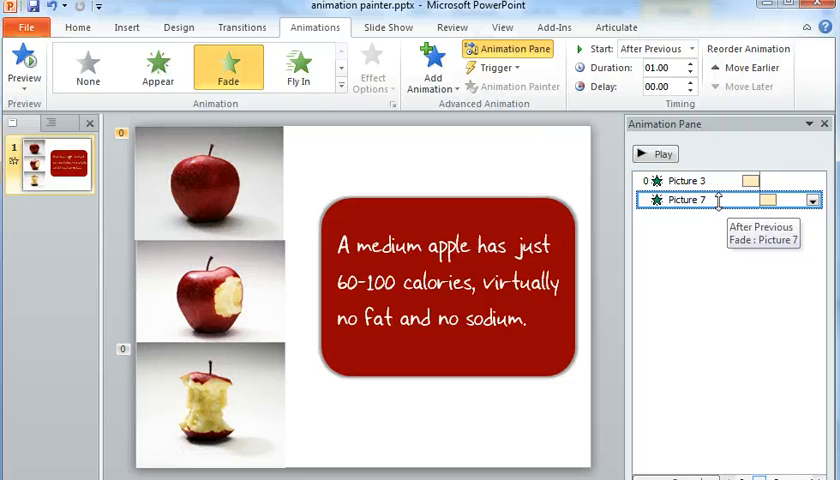
# Paint the Fade onto the middle bitten apple and the calorie text box, giving five effects
pyautogui.click(204, 184)
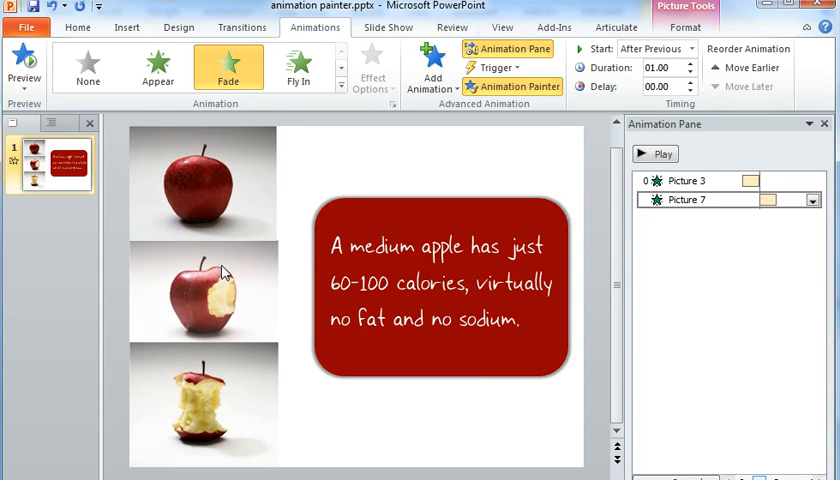
pyautogui.click(210, 288)
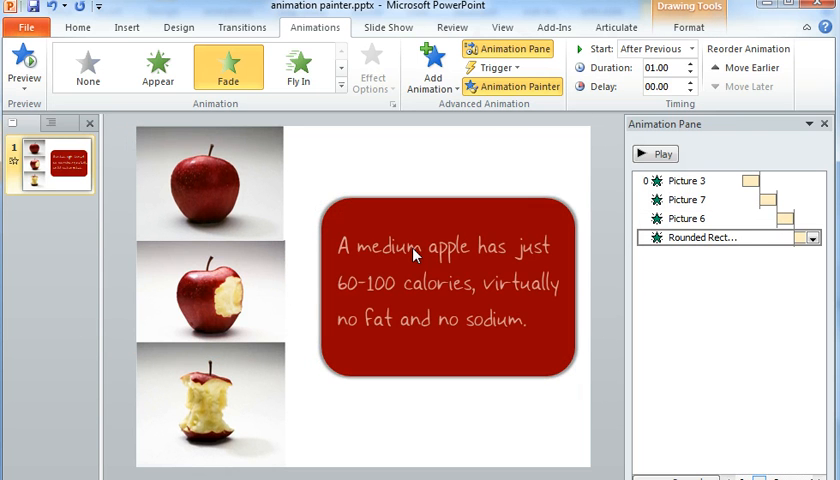
pyautogui.click(450, 290)
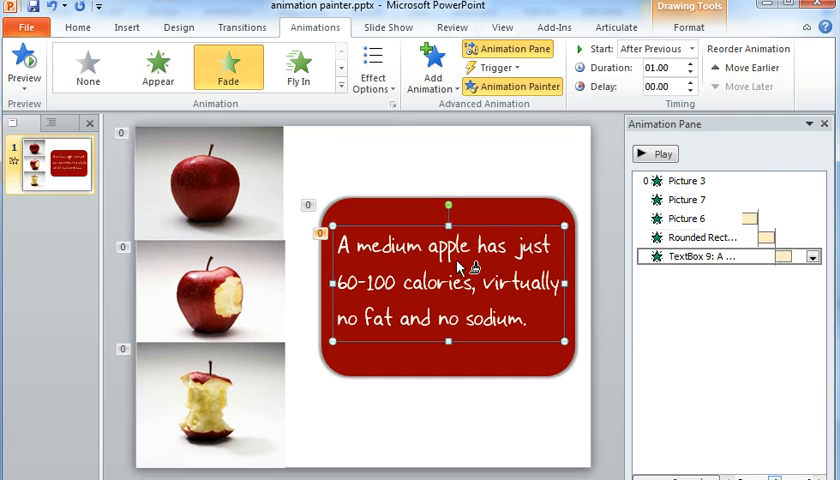
pyautogui.moveTo(468, 244)
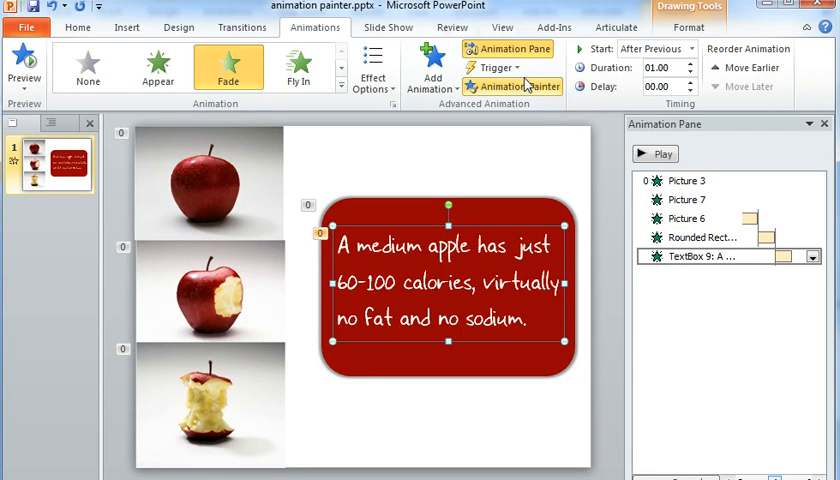
pyautogui.moveTo(552, 170)
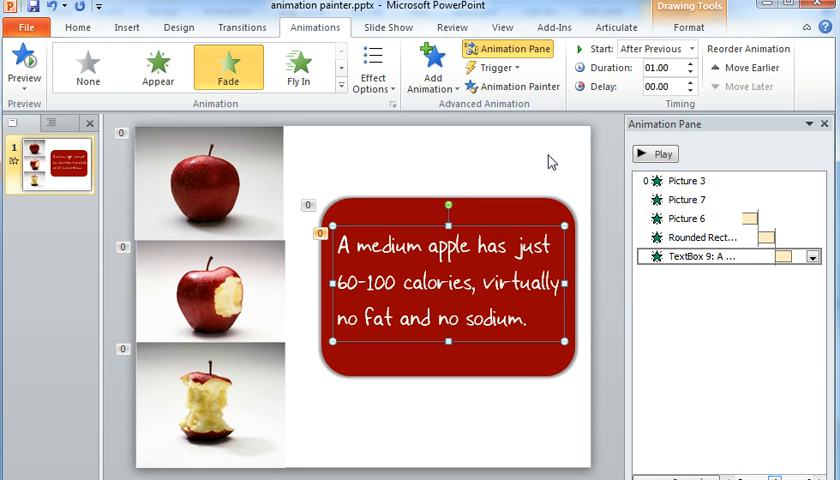
pyautogui.moveTo(552, 160)
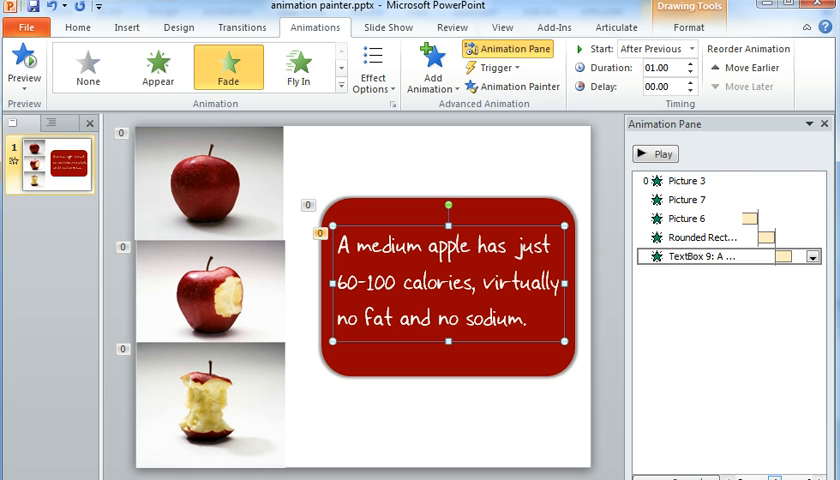